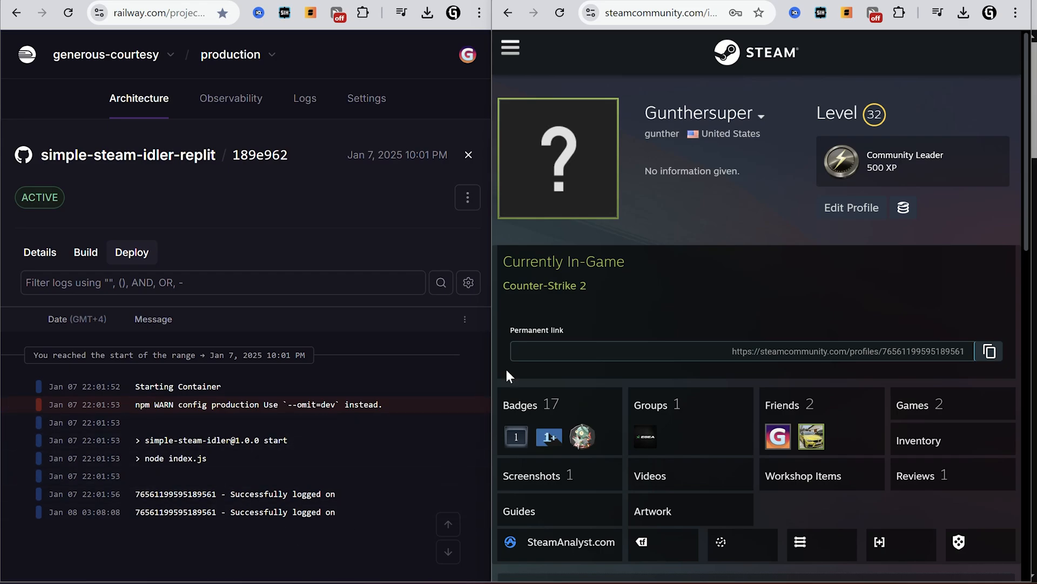
{"action": "mouse_move", "coordinate": [637, 288]}
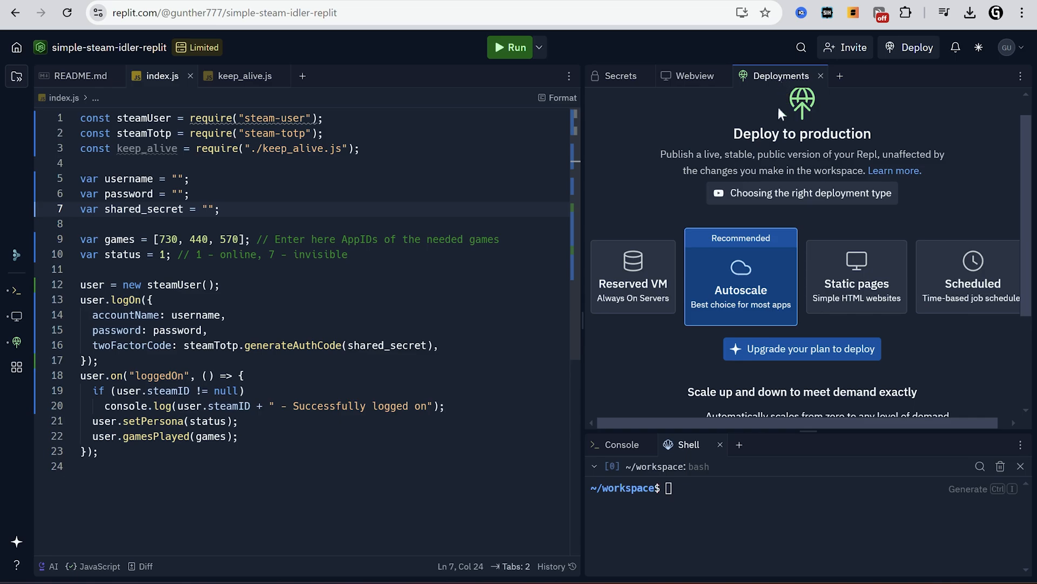
Open the Deployments tab of the simple-steam-idler-replit Replit workspace
{"action": "left_click", "coordinate": [802, 348]}
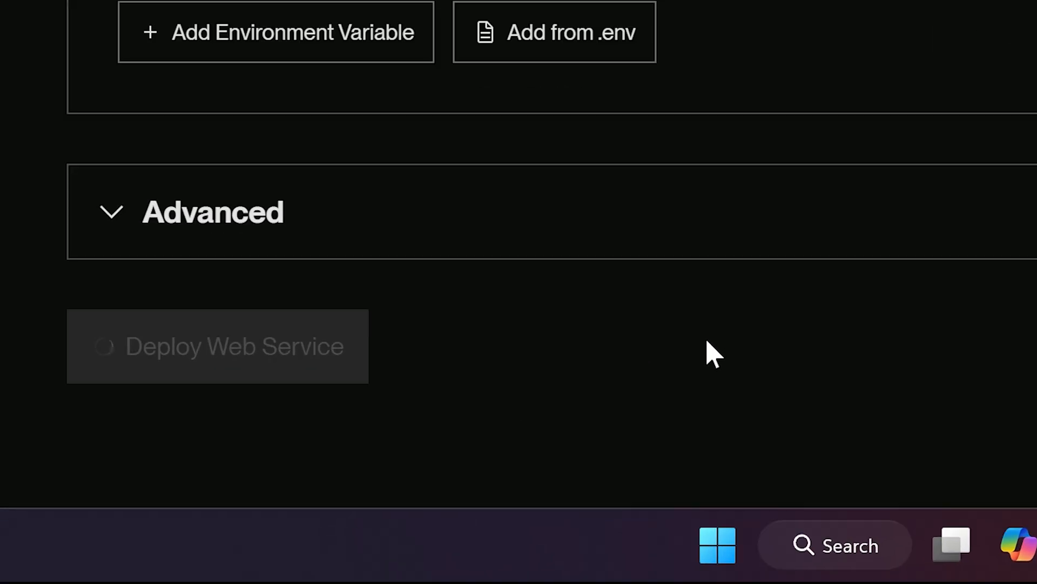
Submit the Render service form to launch the new web service deployment
{"action": "left_click", "coordinate": [217, 345]}
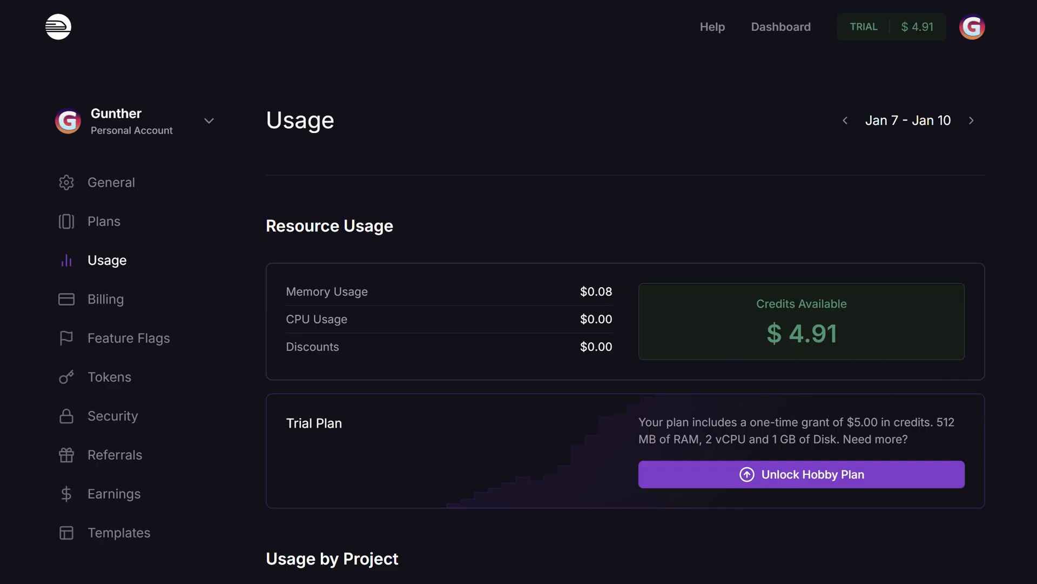
Review generous-courtesy's per-project cost breakdown and the Hobby and Pro upgrade plans
{"action": "scroll", "scroll_direction": "down", "scroll_amount": 3}
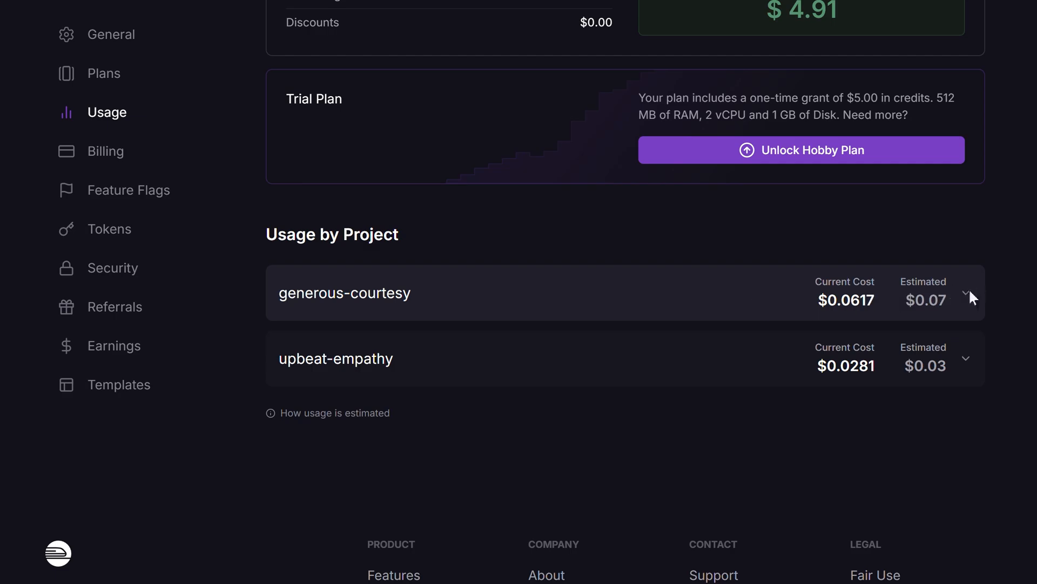
{"action": "left_click", "coordinate": [964, 293]}
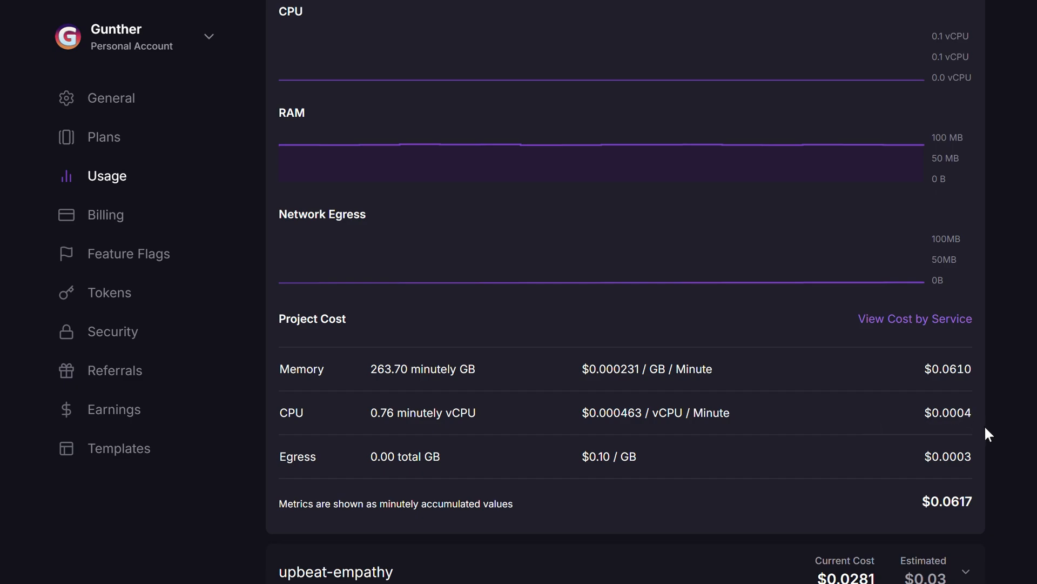
{"action": "mouse_move", "coordinate": [1017, 436]}
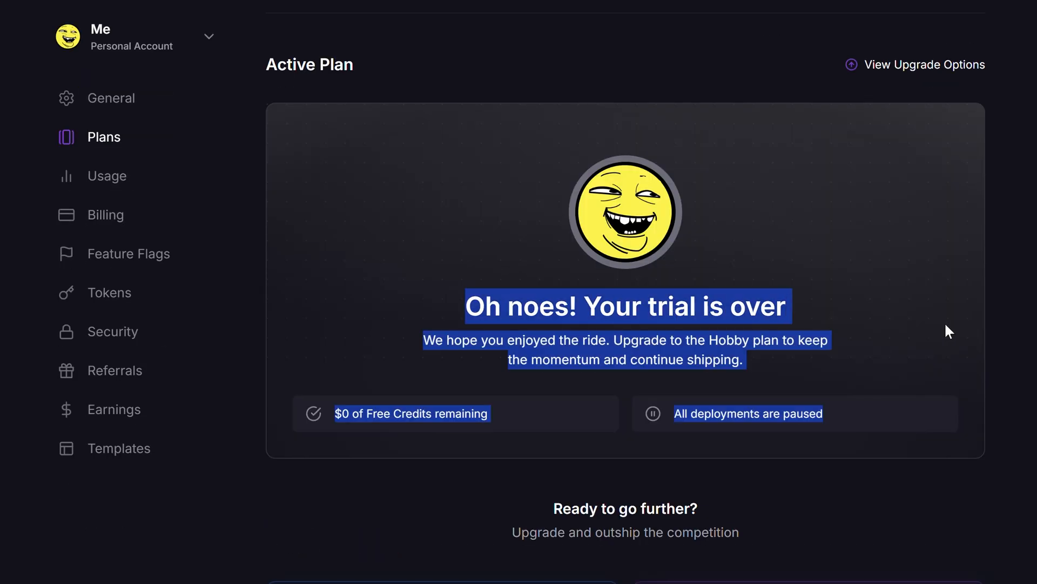
{"action": "scroll", "scroll_direction": "down", "scroll_amount": 3}
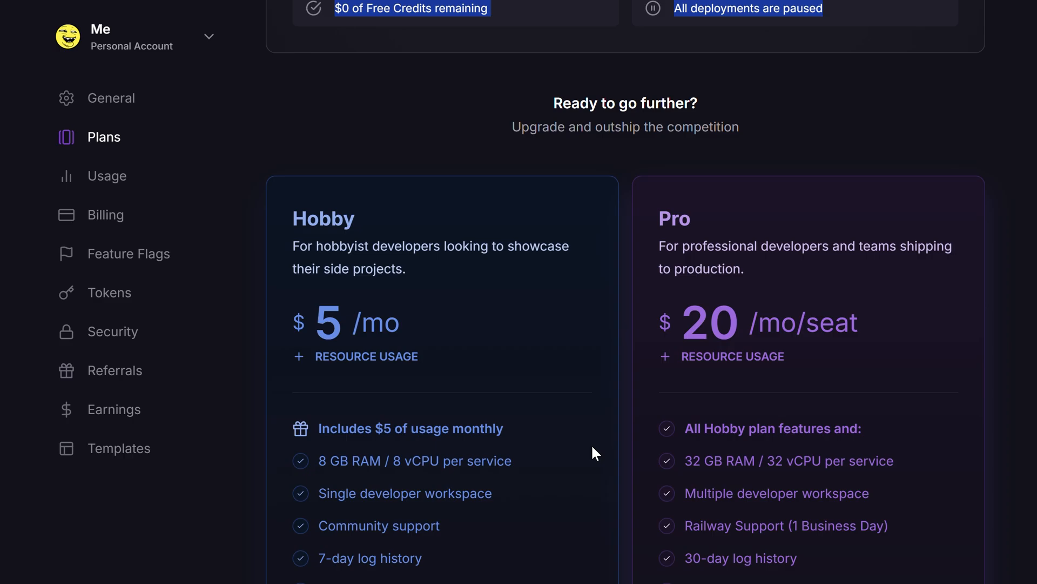
{"action": "scroll", "scroll_direction": "down", "scroll_amount": 3}
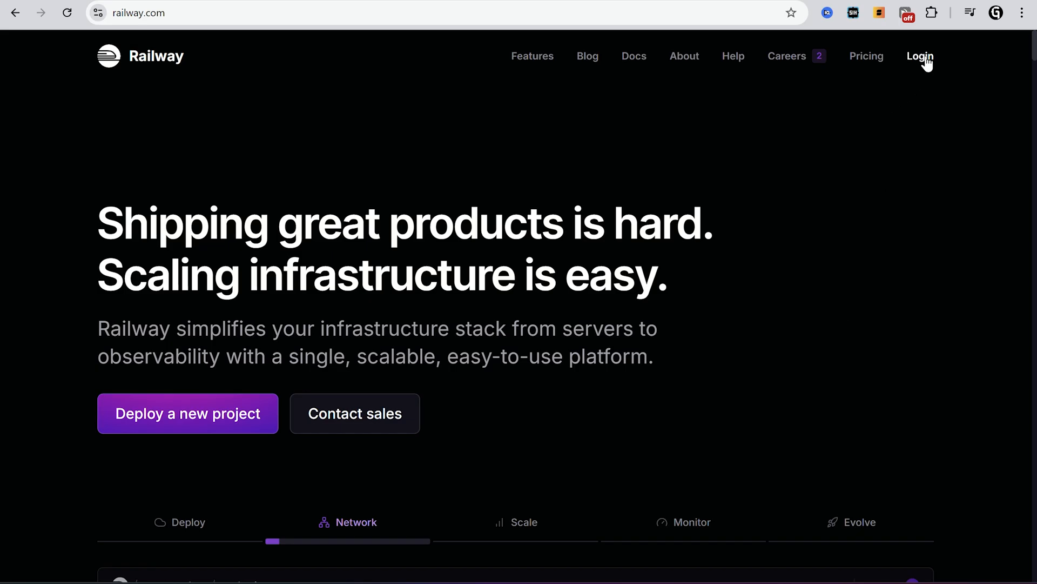
Log in to Railway with a Google account and begin a new project
{"action": "left_click", "coordinate": [919, 56]}
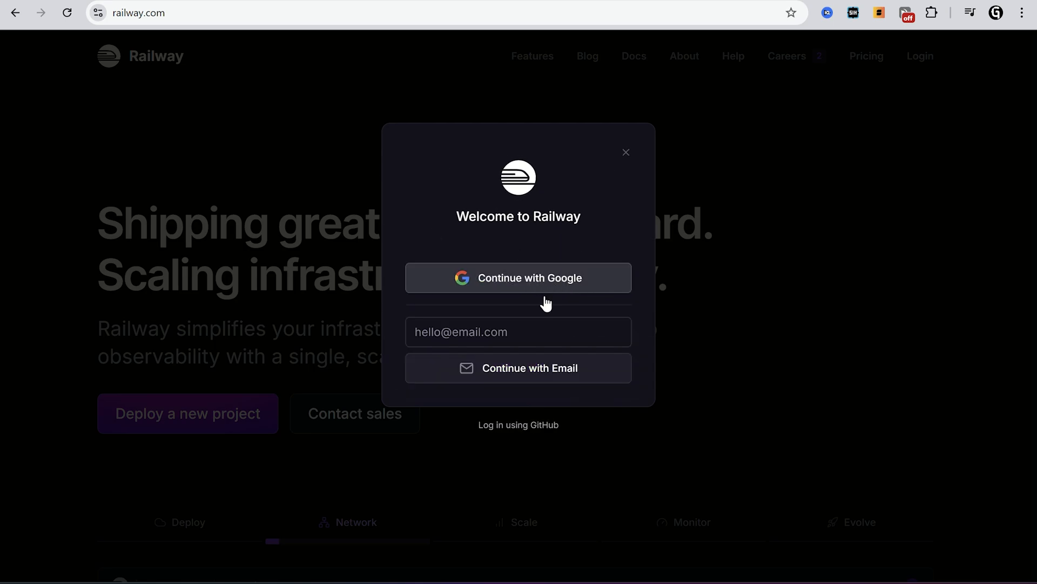
{"action": "mouse_move", "coordinate": [556, 285]}
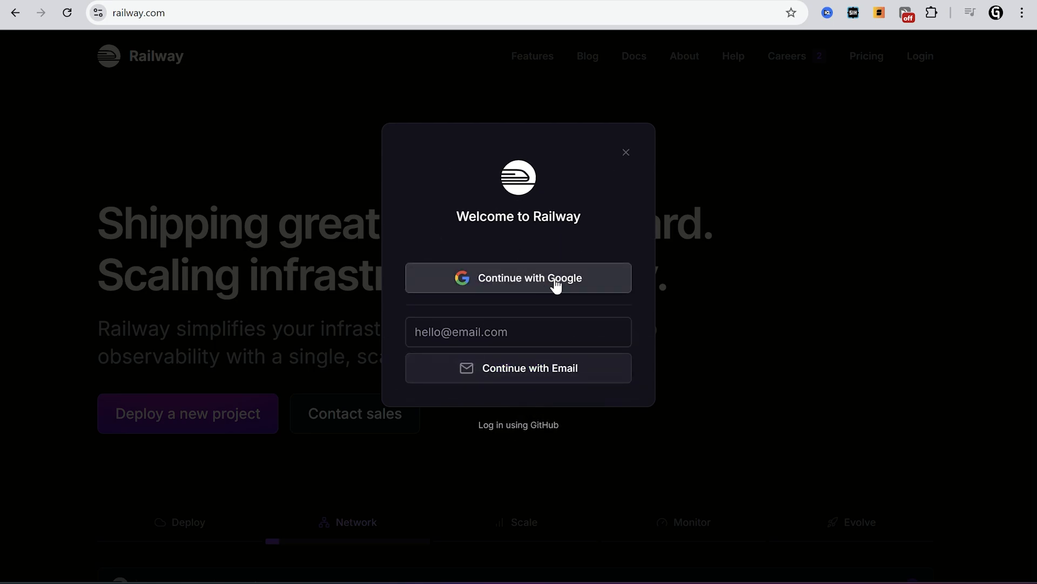
{"action": "left_click", "coordinate": [519, 277]}
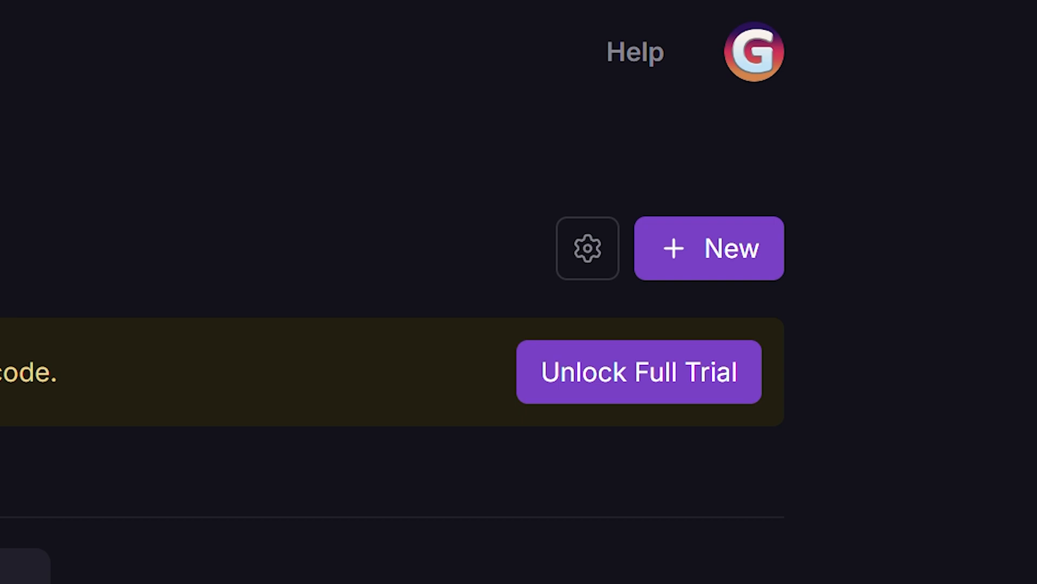
{"action": "mouse_move", "coordinate": [708, 258]}
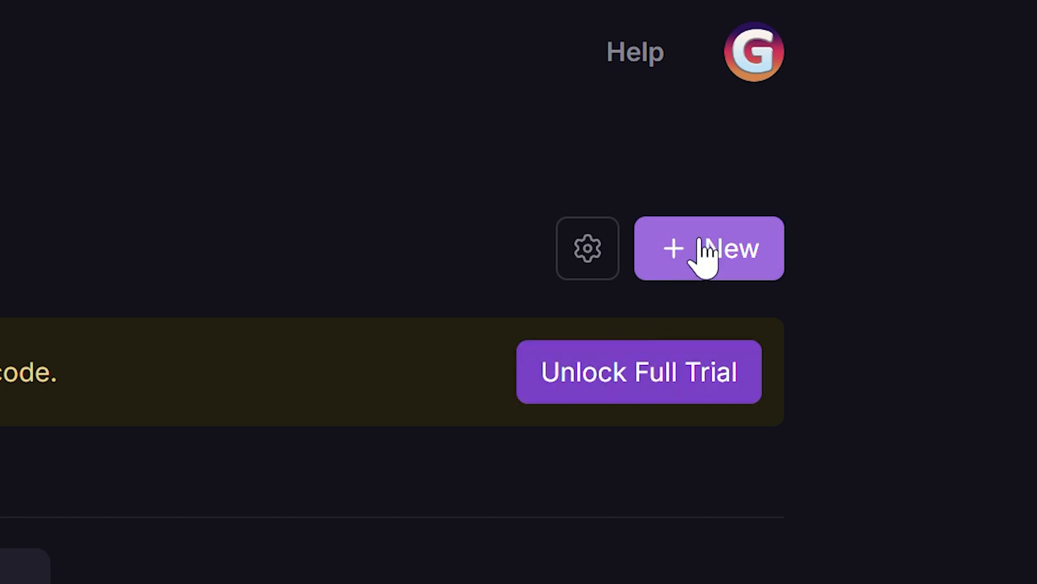
{"action": "left_click", "coordinate": [708, 248]}
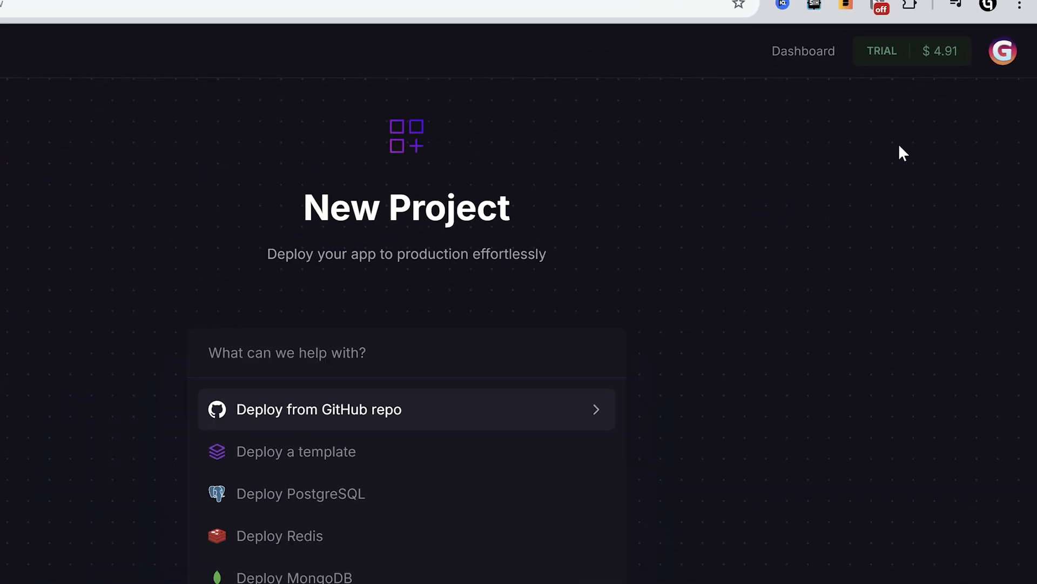
Connect GitHub and deploy the Gunthersuper/simple-steam-idler-replit repository
{"action": "left_click", "coordinate": [319, 409]}
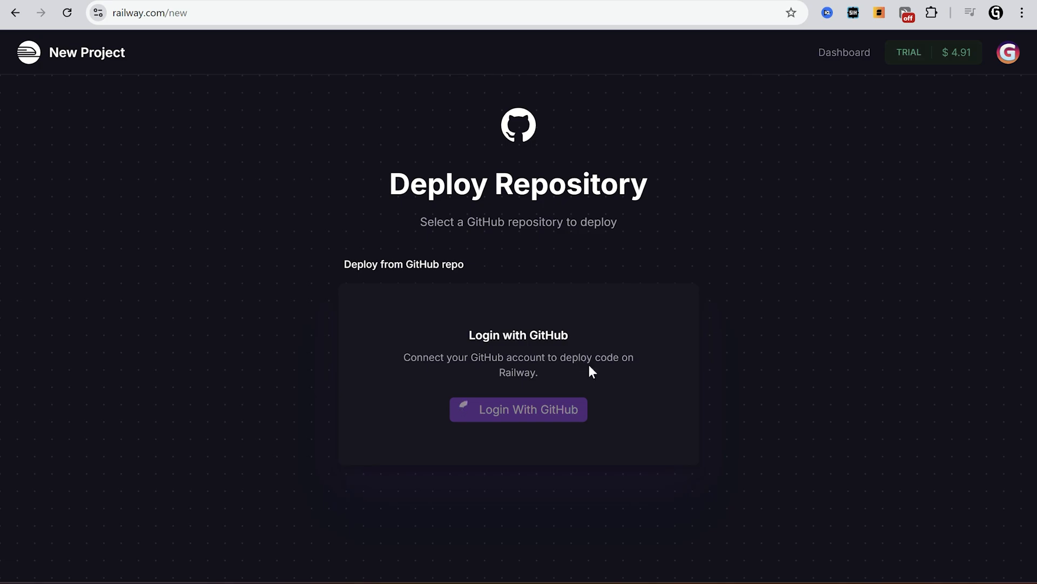
{"action": "mouse_move", "coordinate": [518, 409]}
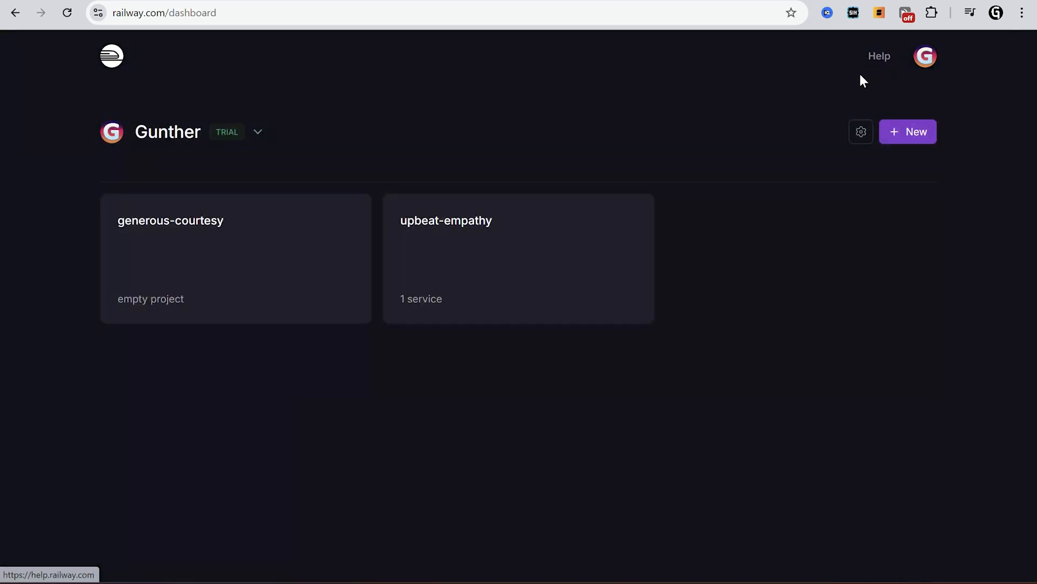
{"action": "left_click", "coordinate": [908, 131]}
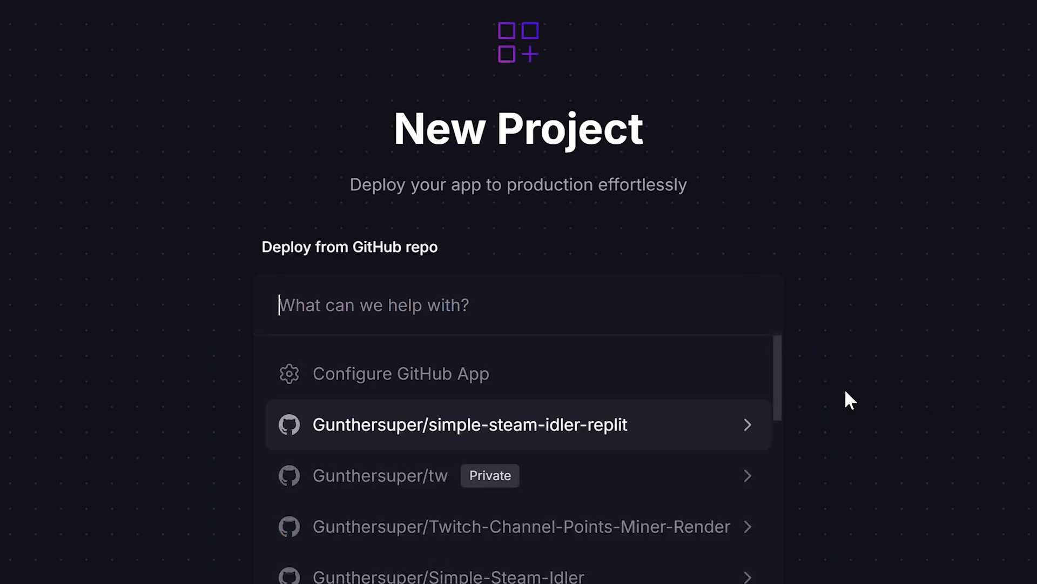
{"action": "left_click", "coordinate": [470, 424]}
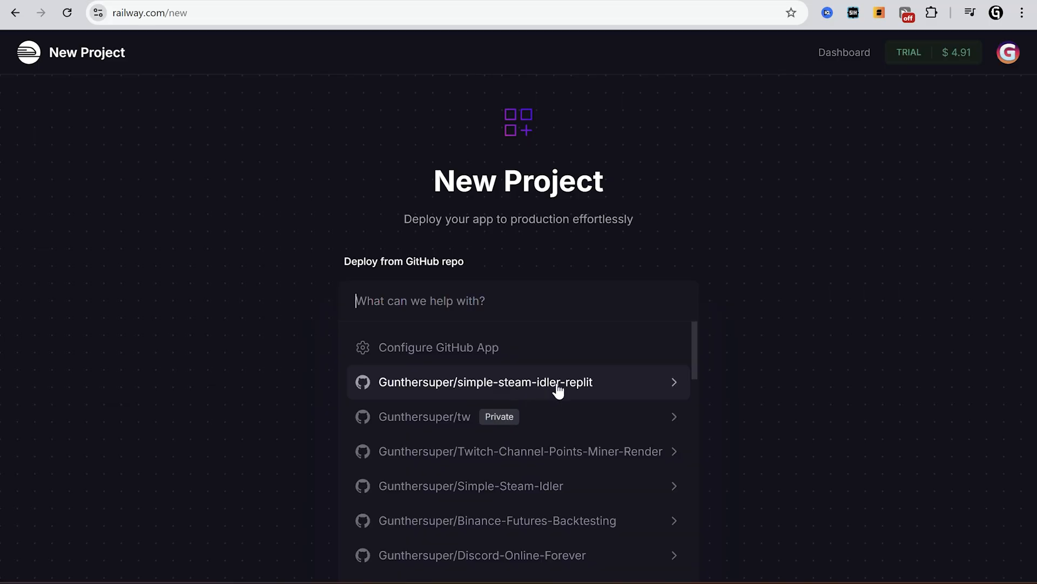
{"action": "left_click", "coordinate": [485, 382]}
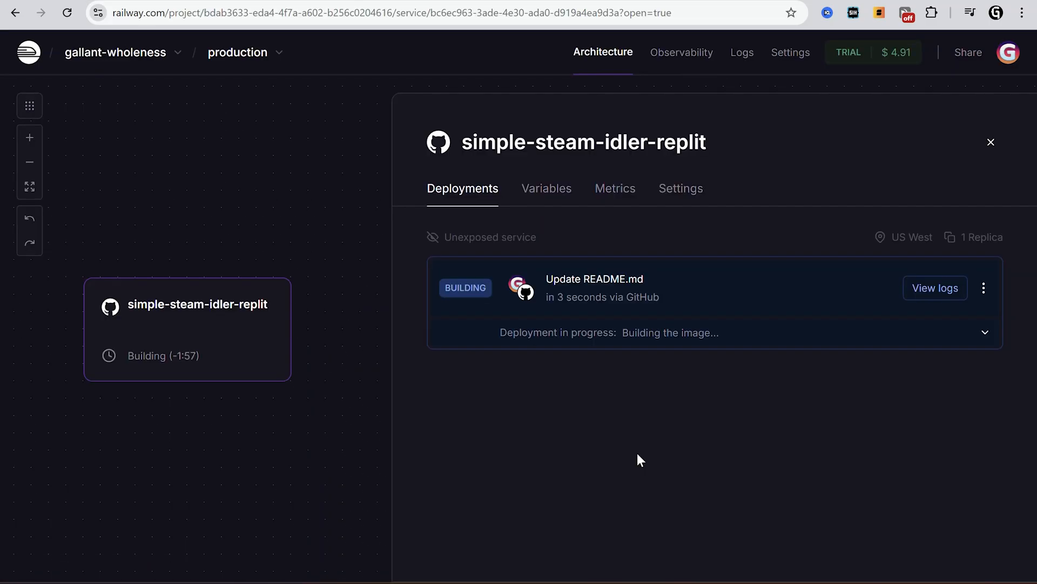
Add password, username and shared variables to the steam idler service and deploy them
{"action": "left_click", "coordinate": [546, 188]}
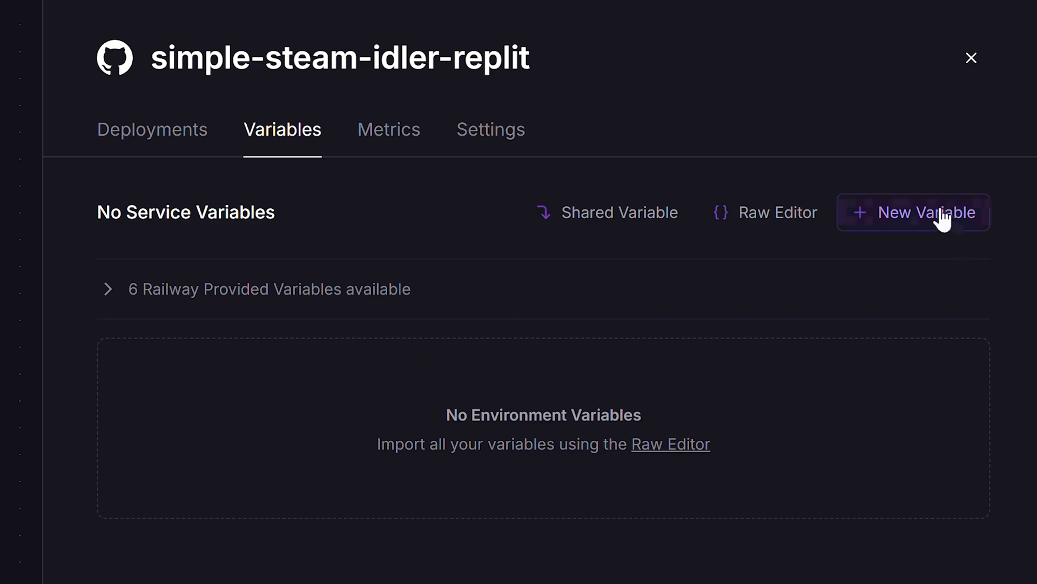
{"action": "left_click", "coordinate": [913, 212]}
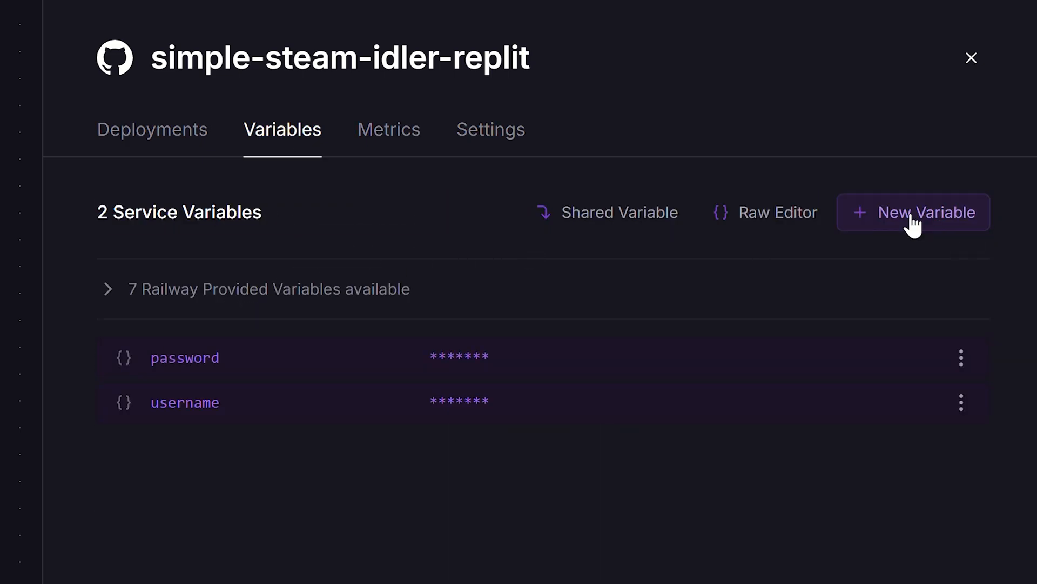
{"action": "left_click", "coordinate": [913, 213]}
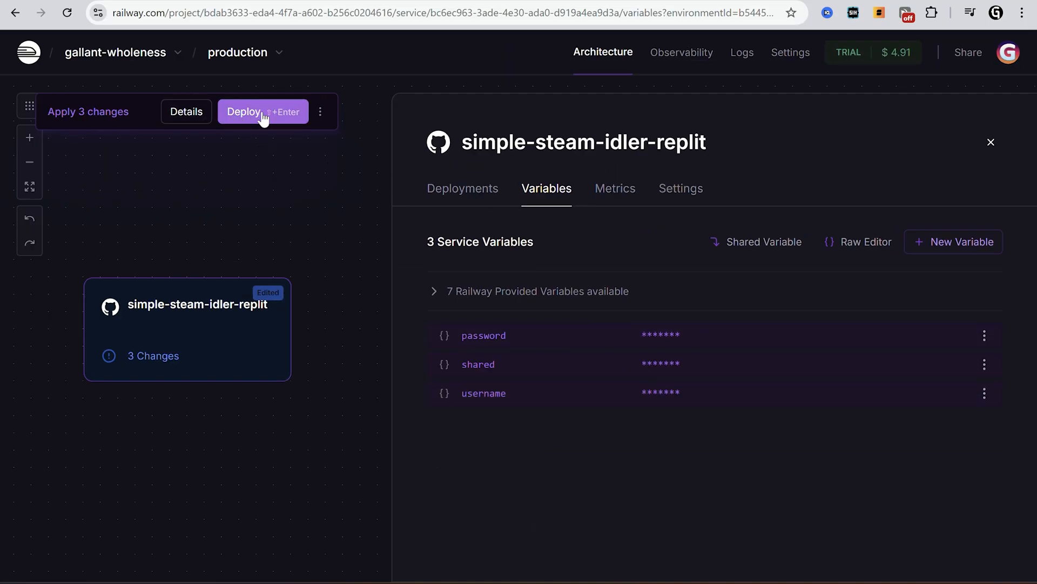
{"action": "left_click", "coordinate": [263, 111]}
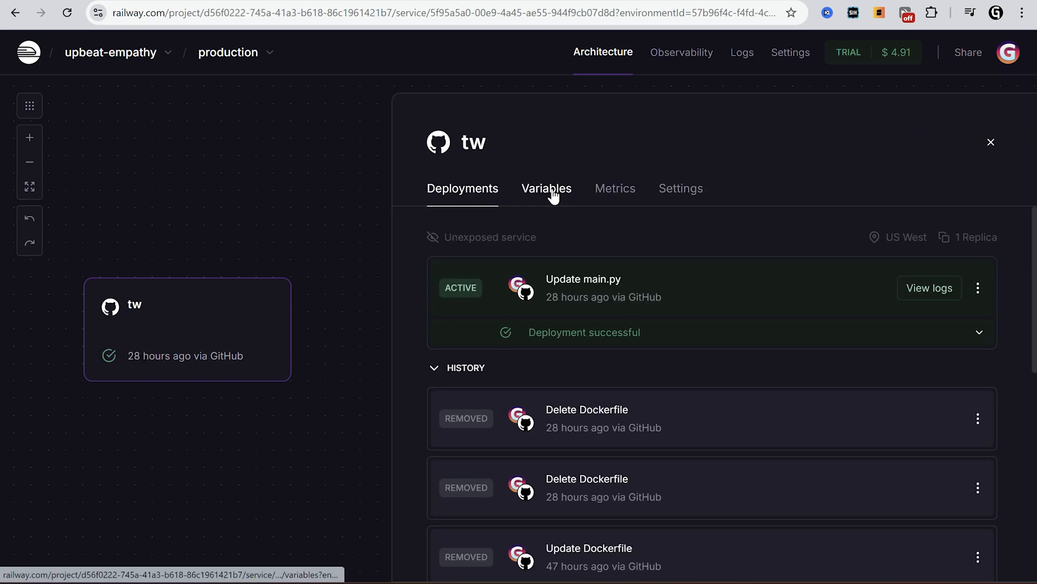
Check the tw service's python main.py start command and scroll through its deploy logs
{"action": "left_click", "coordinate": [680, 188]}
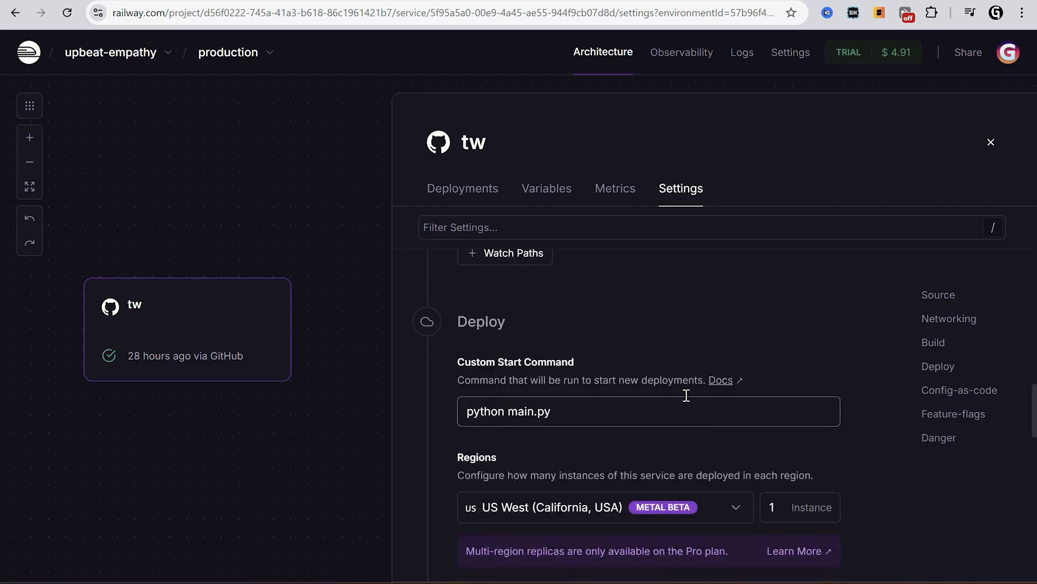
{"action": "left_click", "coordinate": [462, 188]}
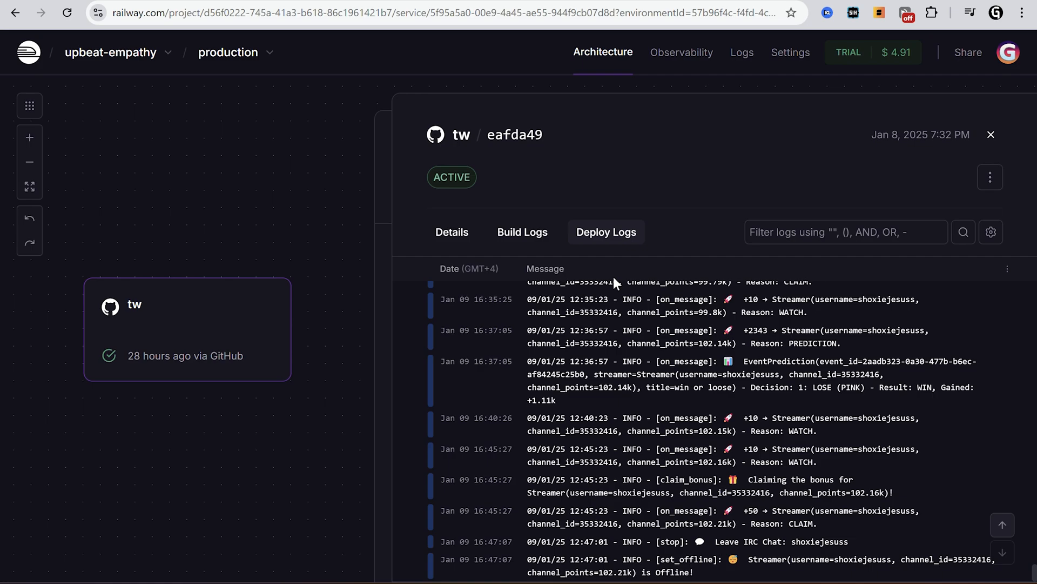
{"action": "scroll", "scroll_direction": "up", "scroll_amount": 3}
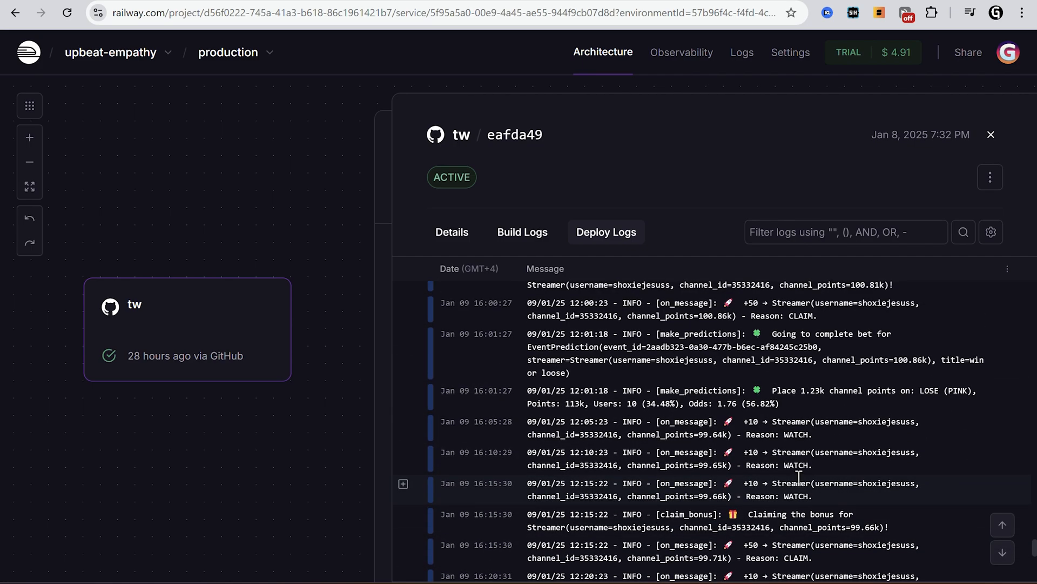
{"action": "scroll", "scroll_direction": "down", "scroll_amount": 3}
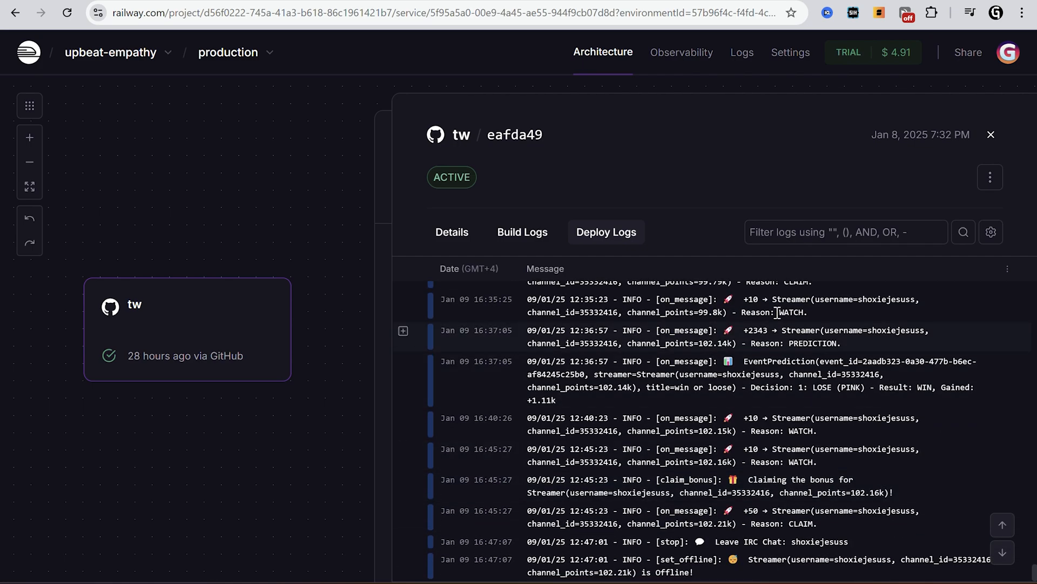